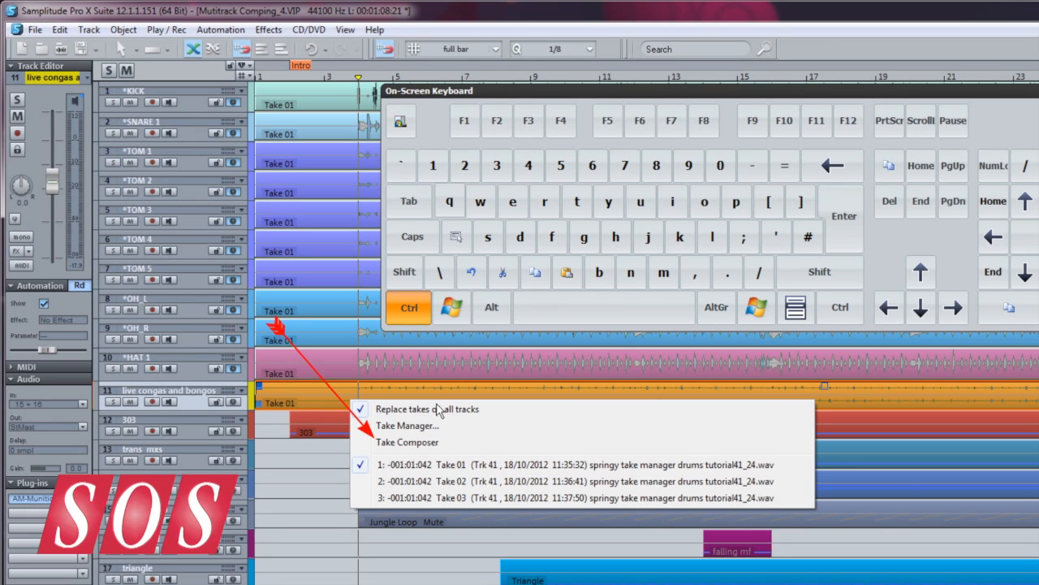
# Open the congas and bongos track's three takes as lanes in Take Composer
pyautogui.click(407, 442)
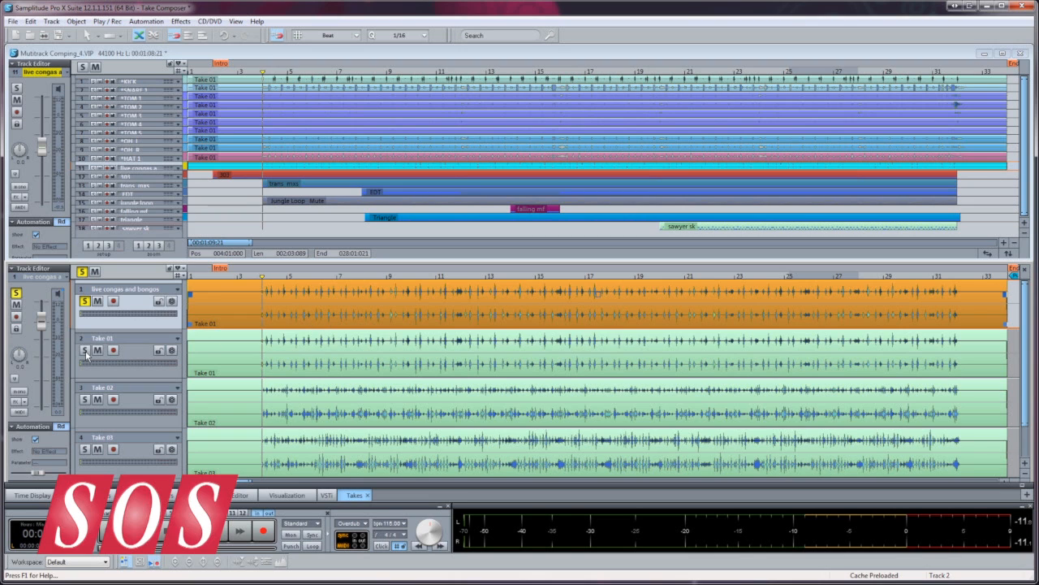
# Solo Take 01 and play it back, then solo Take 02 to audition it
pyautogui.click(85, 350)
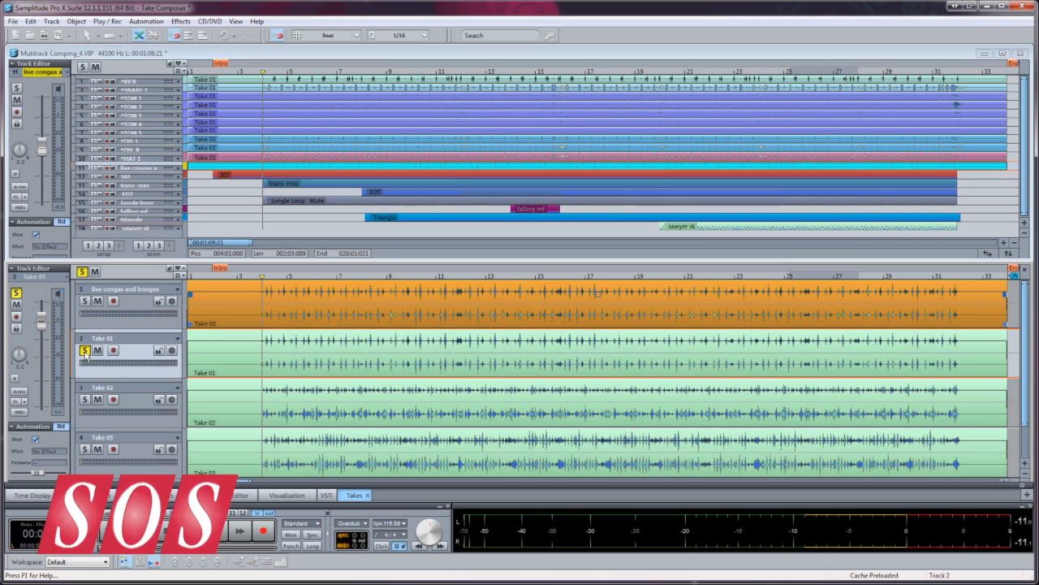
pyautogui.click(239, 531)
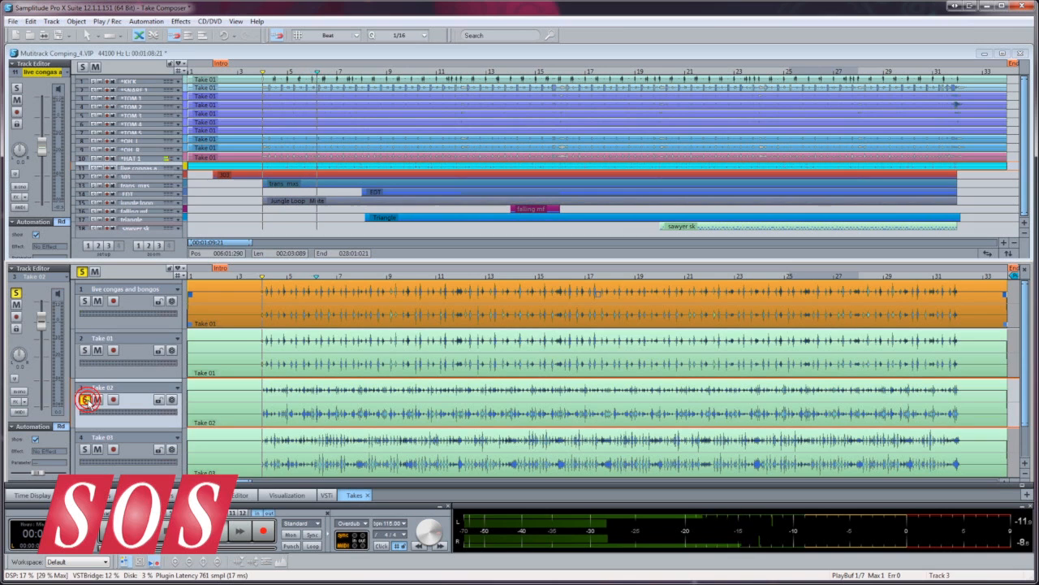
pyautogui.click(85, 399)
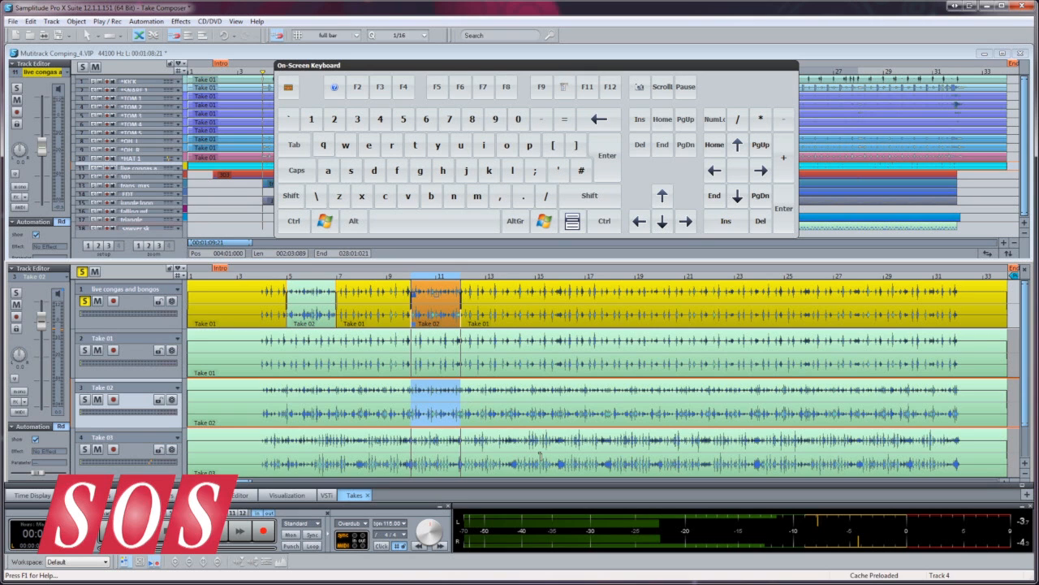
# Insert a bar range from the Take 02 lane into the congas comp
pyautogui.click(290, 195)
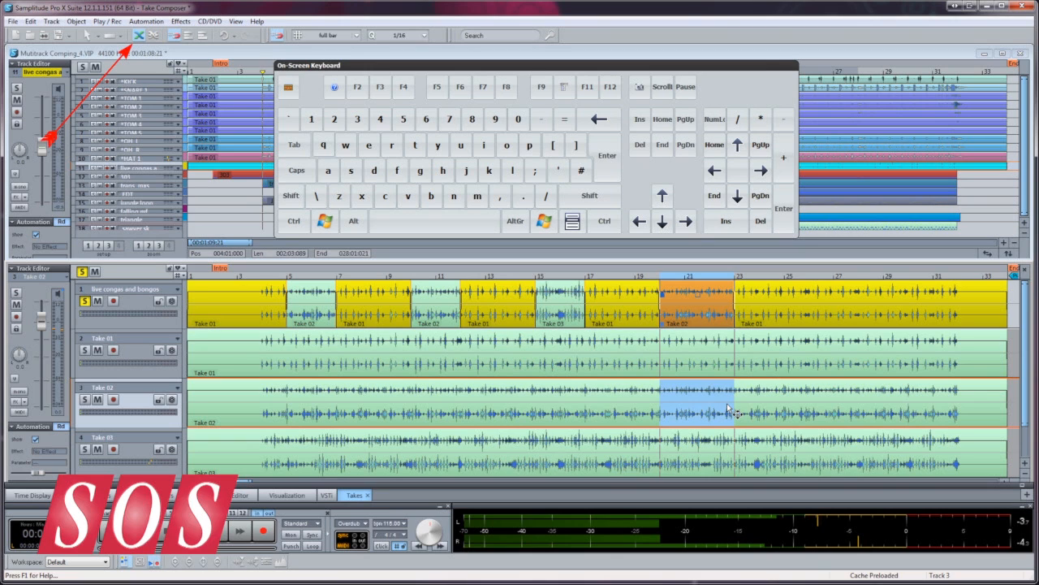
pyautogui.moveTo(784, 414)
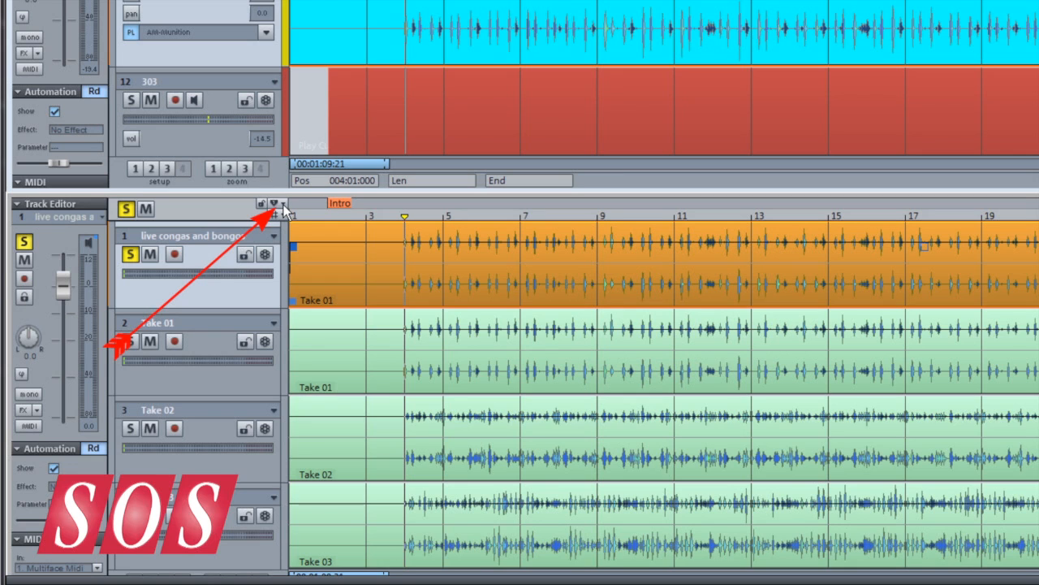
# Comp a short take section into the looped bars 9–23 during playback
pyautogui.click(274, 204)
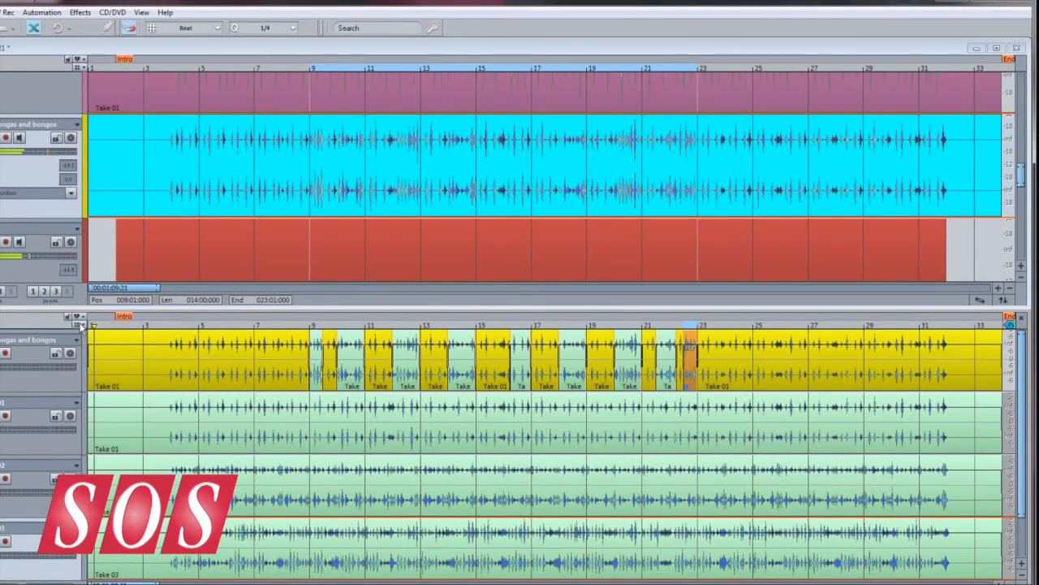
# Close Take Composer from its options menu, prompting the apply-changes dialog
pyautogui.click(79, 315)
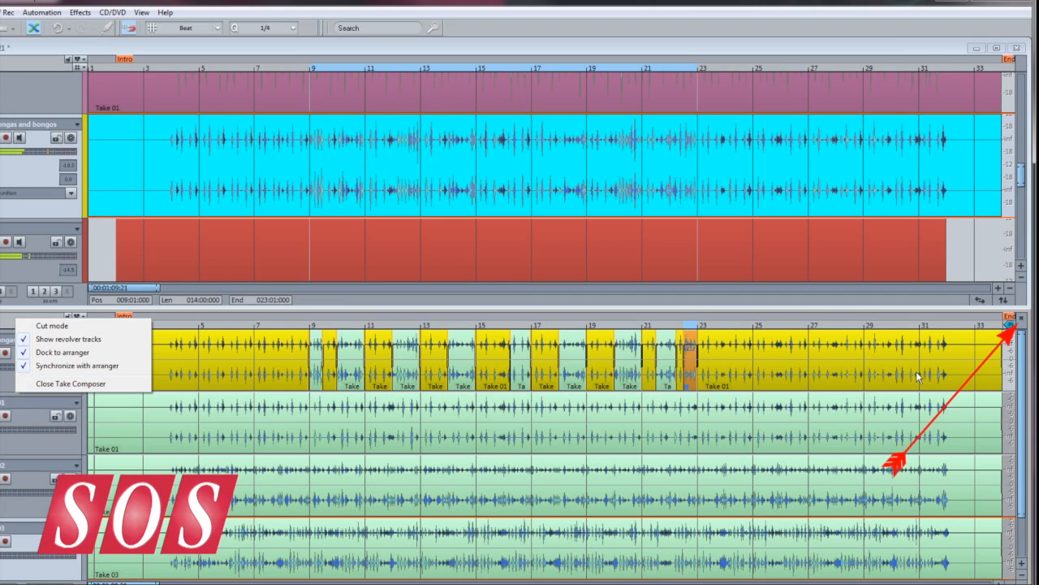
pyautogui.moveTo(1023, 325)
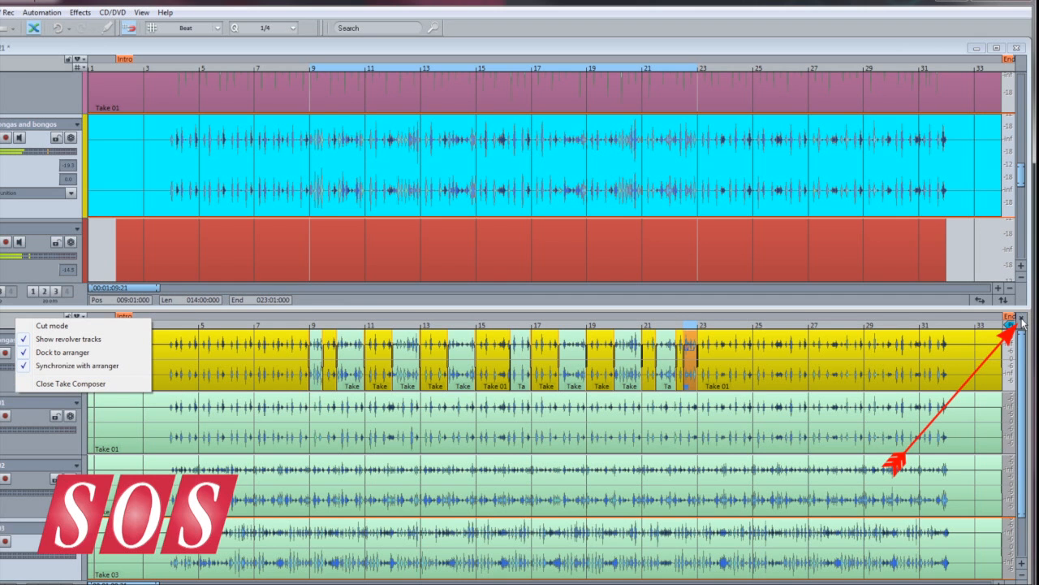
pyautogui.click(71, 383)
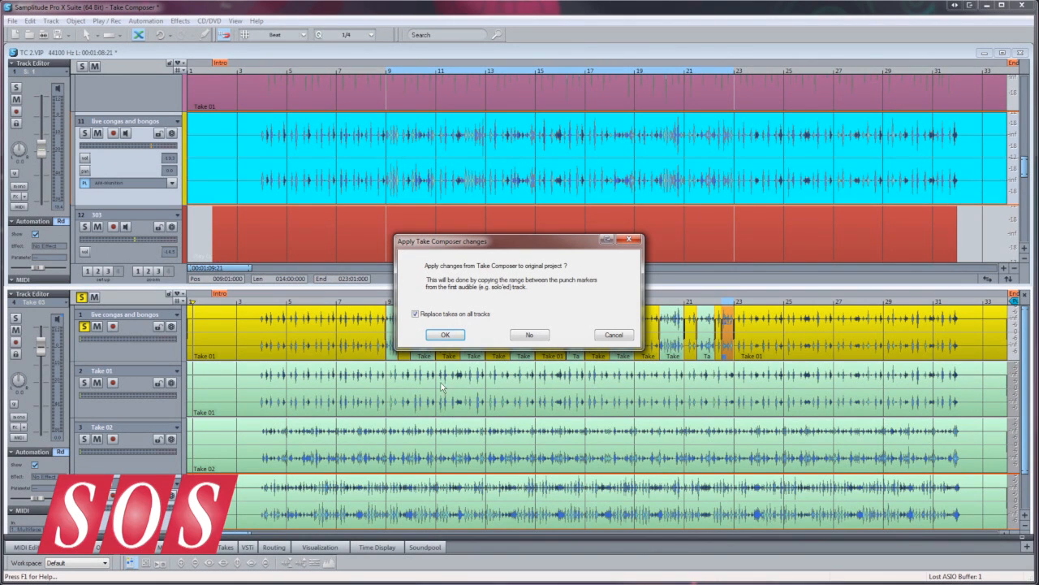
# Confirm applying the comp to the original project with Replace takes on all tracks
pyautogui.click(445, 335)
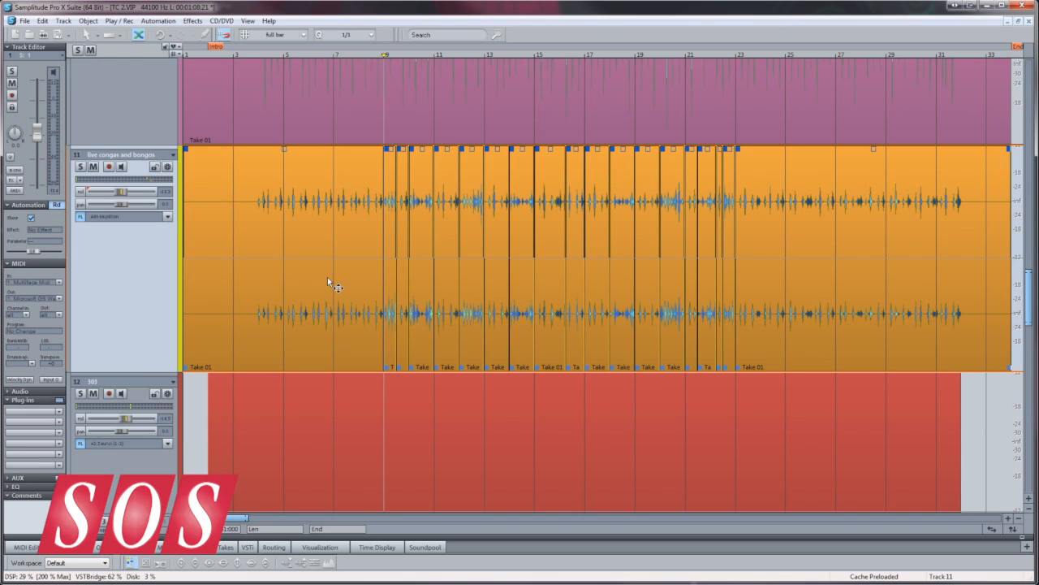
# Reopen the congas take object in Take Composer from its context menu
pyautogui.rightClick(331, 283)
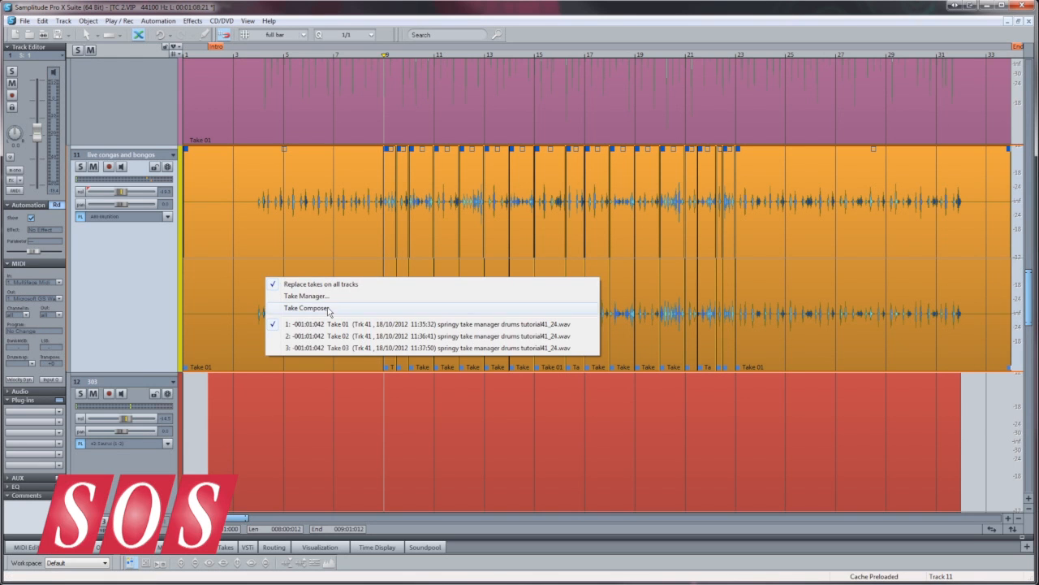
pyautogui.click(307, 308)
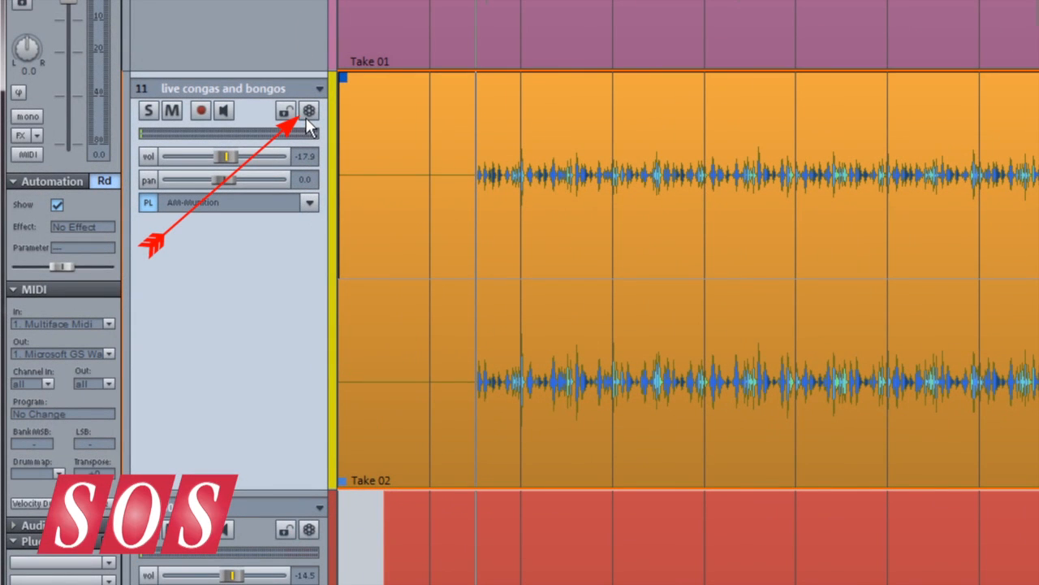
# Create a new track version, live congas and bongos.0, via the revolver button
pyautogui.click(309, 110)
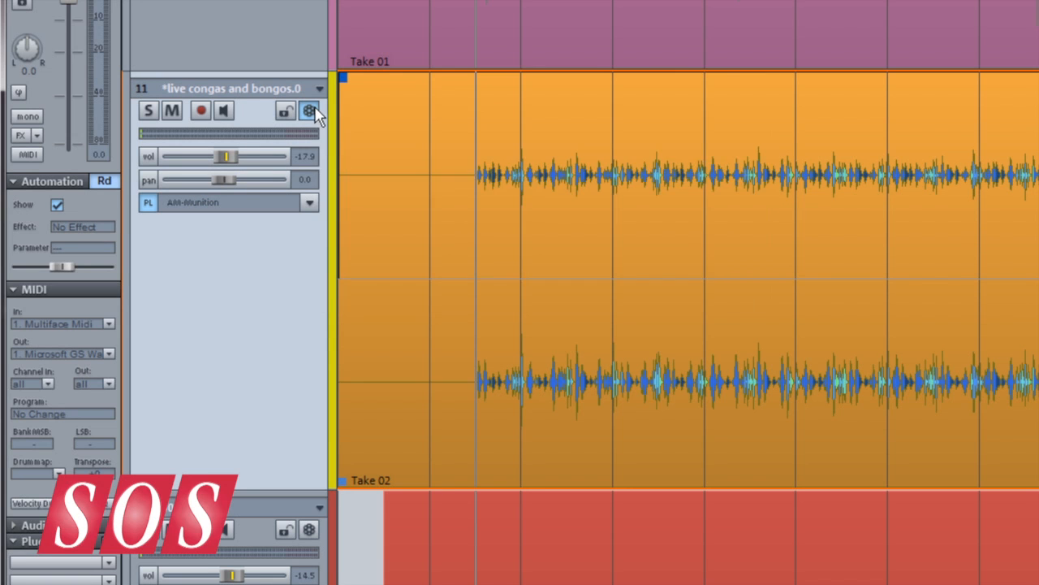
pyautogui.click(308, 111)
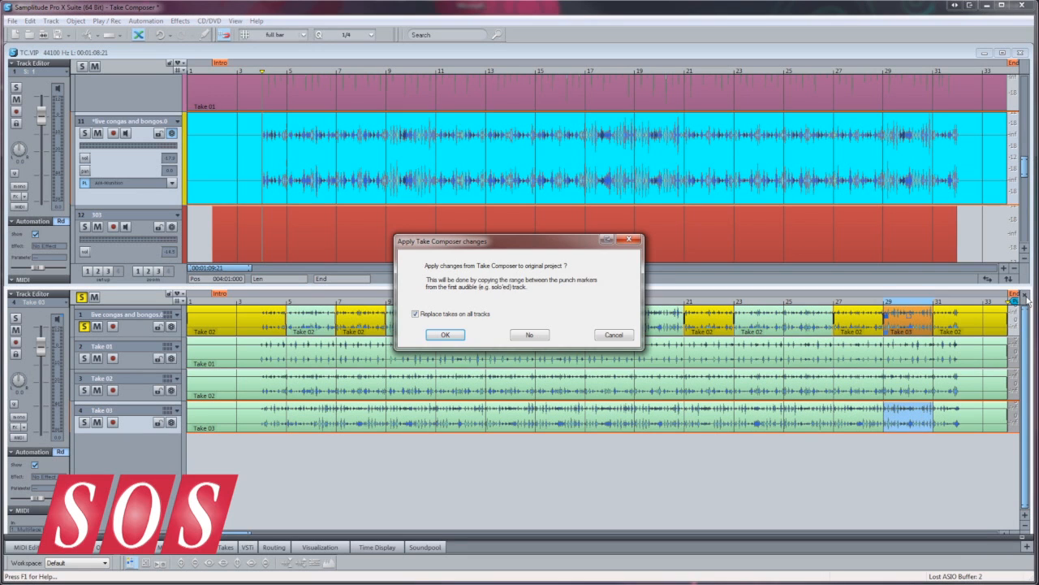
# Dismiss the apply-changes prompt and bring the congas takes back into Take Composer
pyautogui.click(445, 334)
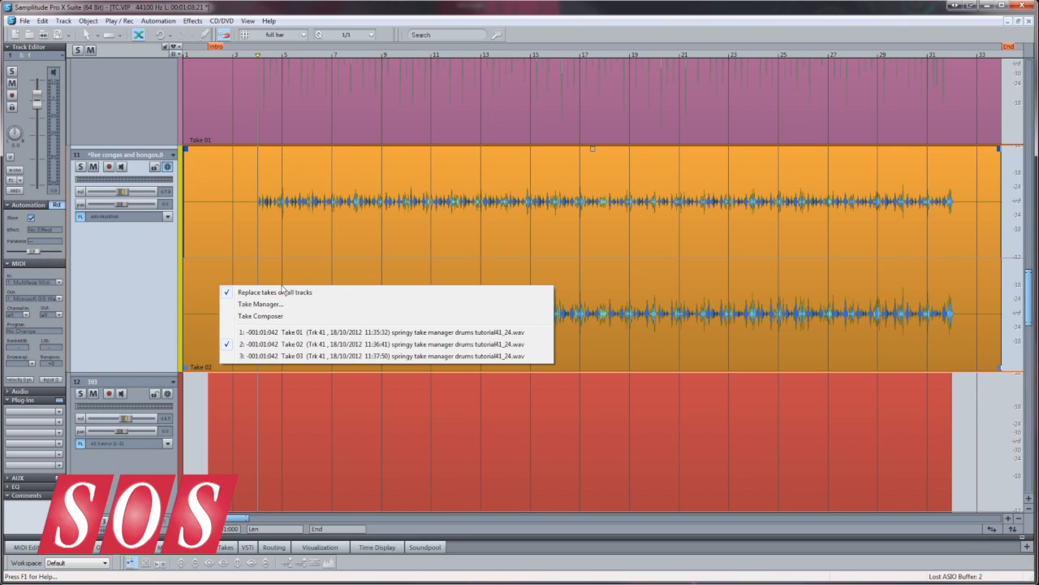
pyautogui.click(261, 316)
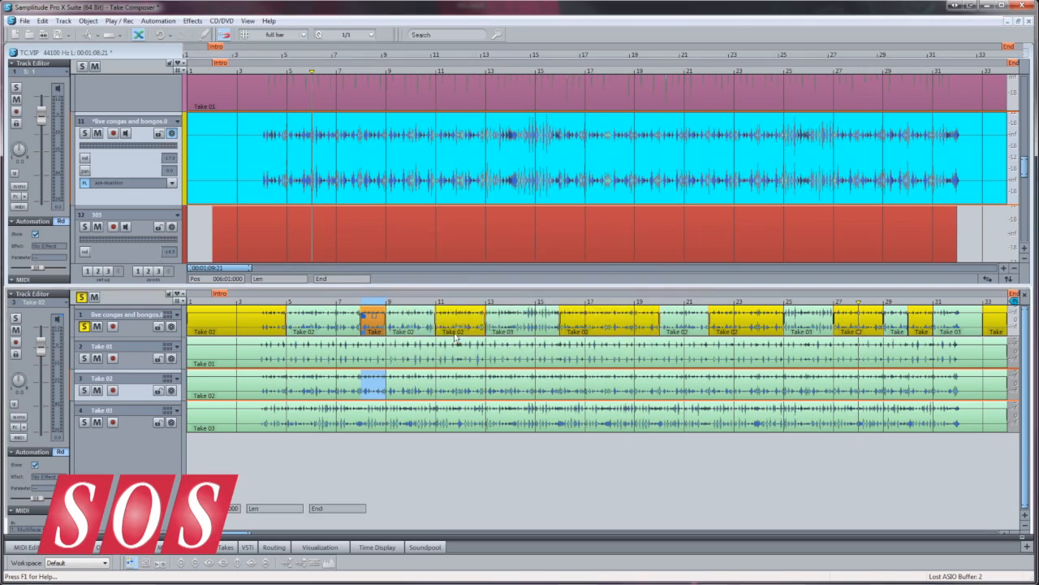
pyautogui.click(168, 167)
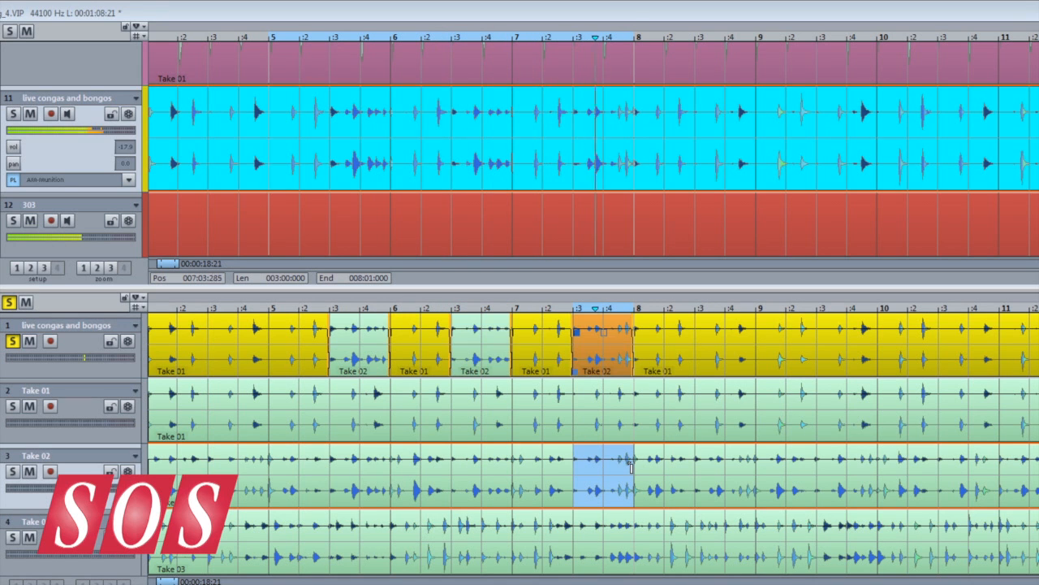
# Add Take 02 and Take 03 ranges around bars 5–9 to the congas comp
pyautogui.click(518, 515)
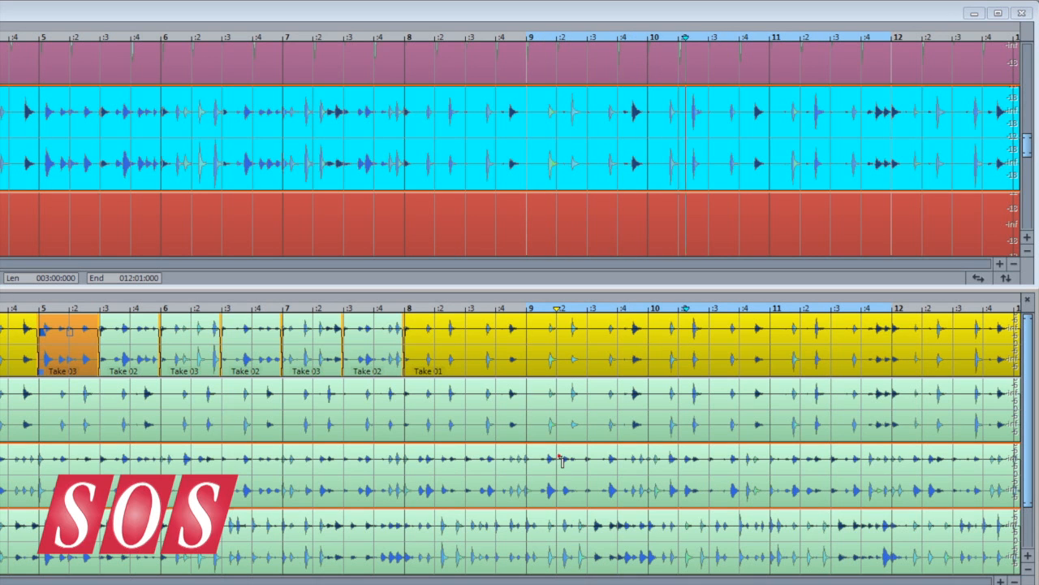
pyautogui.moveTo(560, 475); pyautogui.dragTo(616, 475)
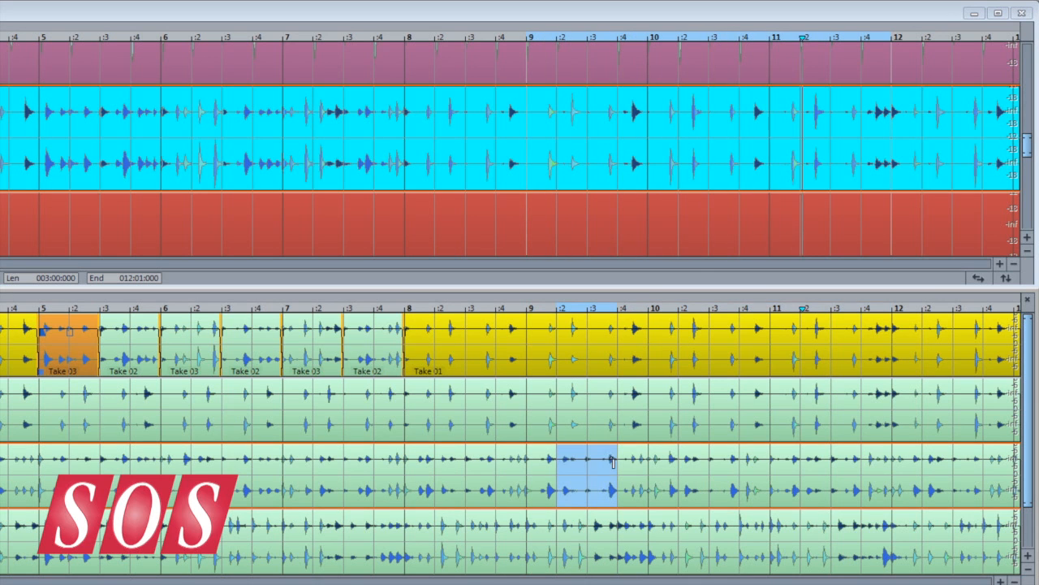